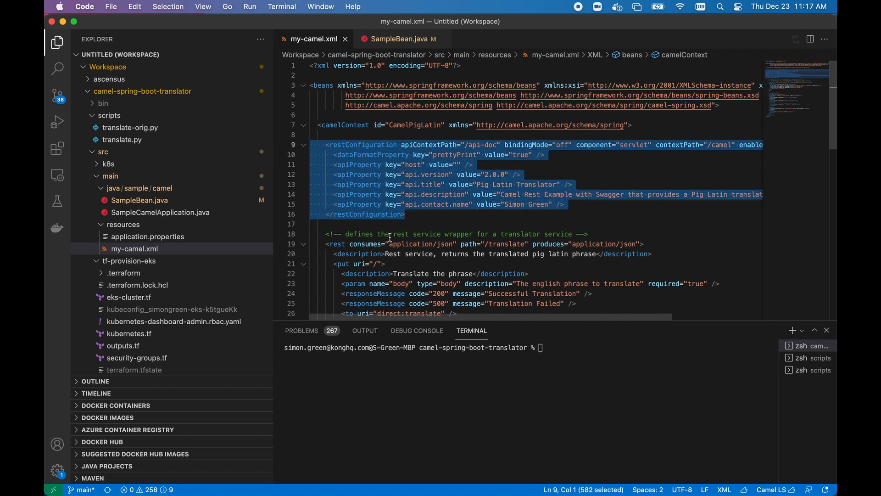
Step: Review the SampleBean.java translator code, then start the Camel Spring Boot app with Maven
{"action": "left_click", "coordinate": [443, 194]}
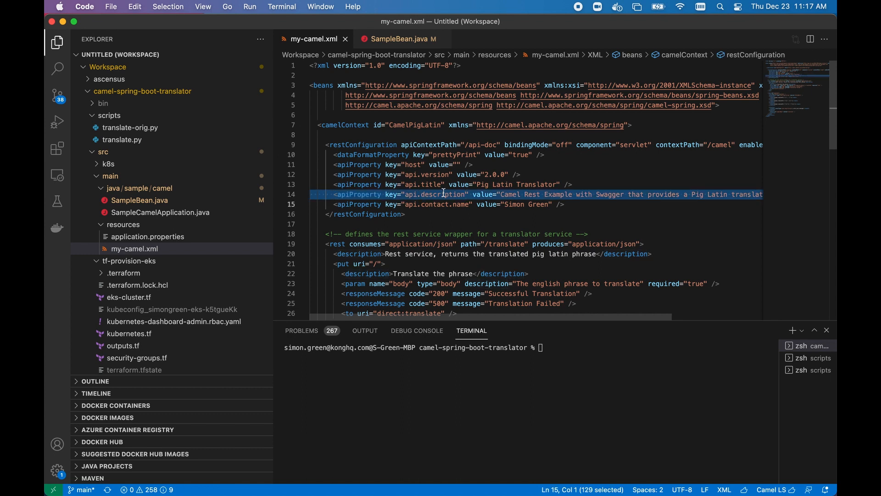
{"action": "mouse_move", "coordinate": [495, 197]}
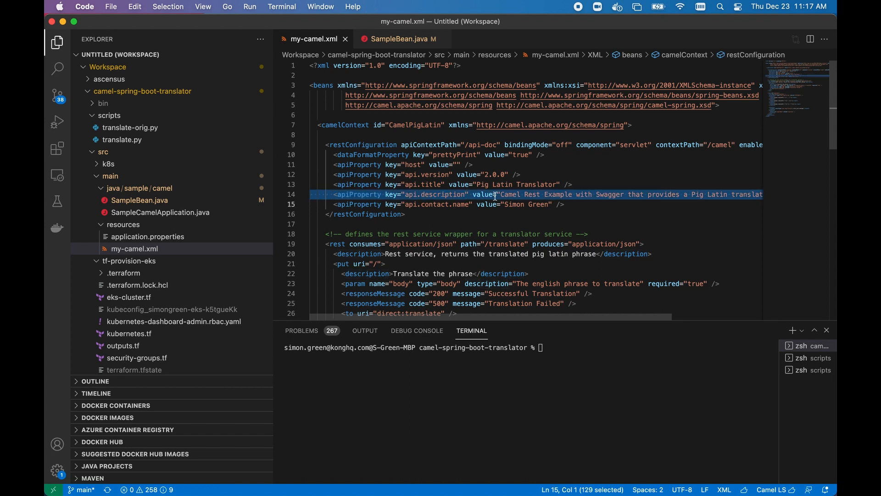
{"action": "scroll", "scroll_direction": "down", "scroll_amount": 3}
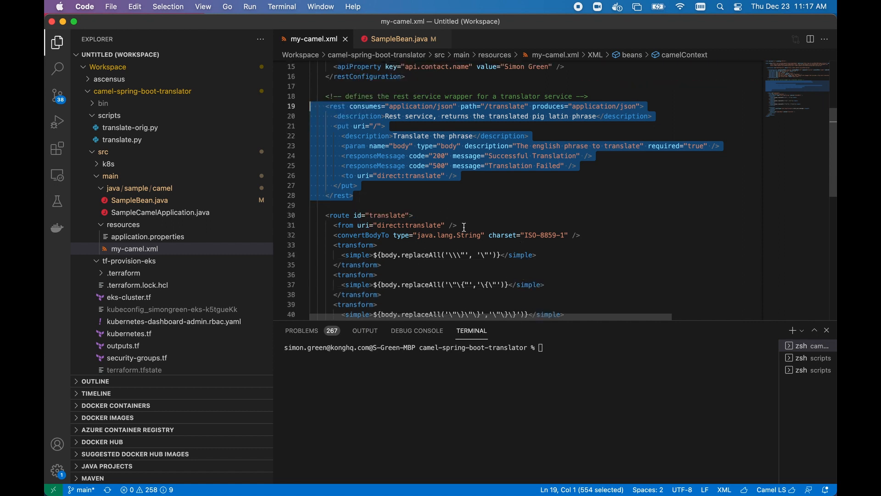
{"action": "scroll", "scroll_direction": "down", "scroll_amount": 3}
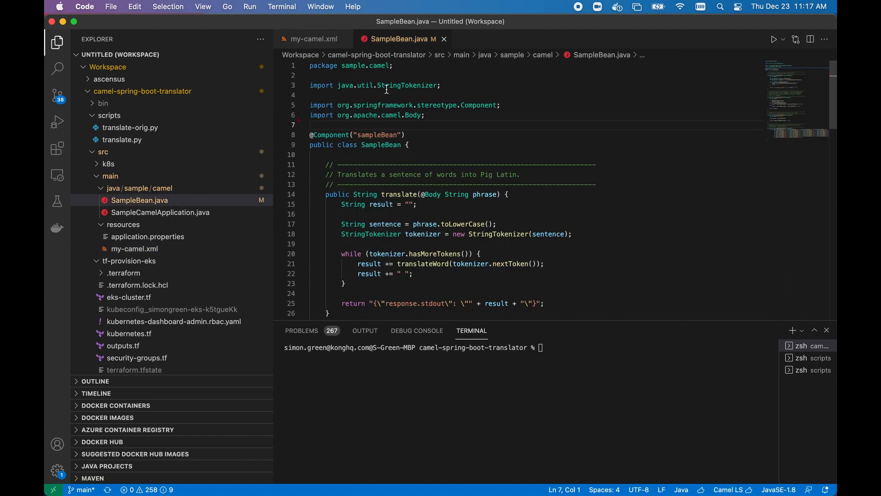
{"action": "scroll", "scroll_direction": "down", "scroll_amount": 3}
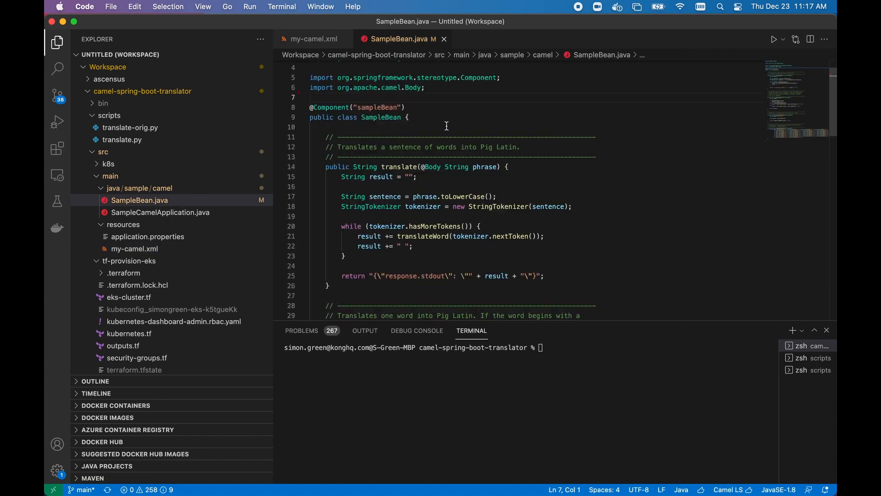
{"action": "mouse_move", "coordinate": [419, 214]}
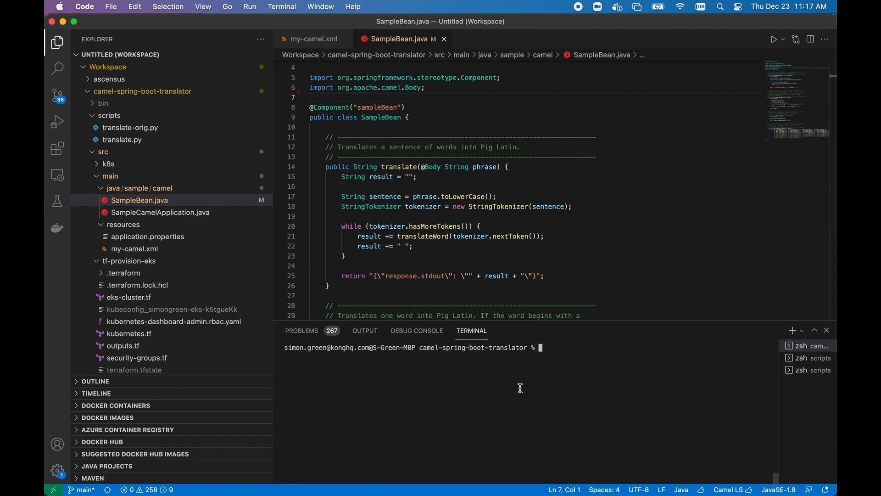
{"action": "type", "text": "mvn s"}
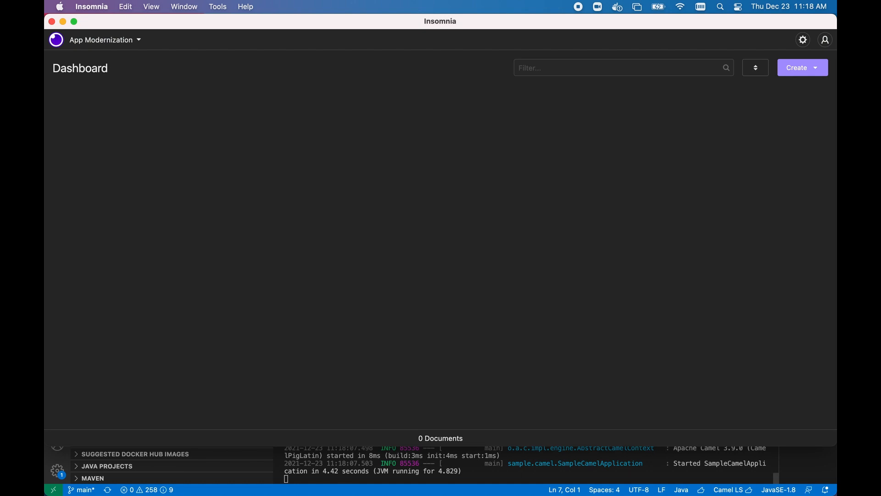
{"action": "mouse_move", "coordinate": [800, 67]}
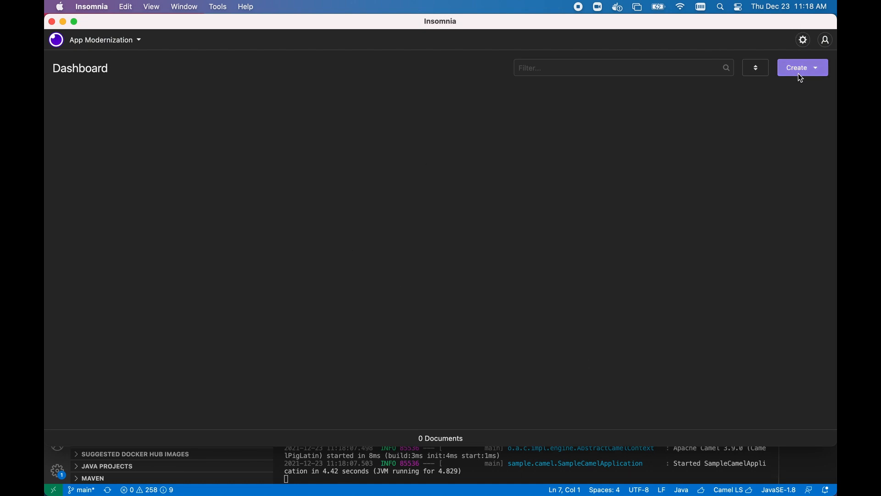
Step: Import the Pig Latin Translator 2.0.0 OpenAPI document from localhost:8080 into Insomnia
{"action": "left_click", "coordinate": [796, 68]}
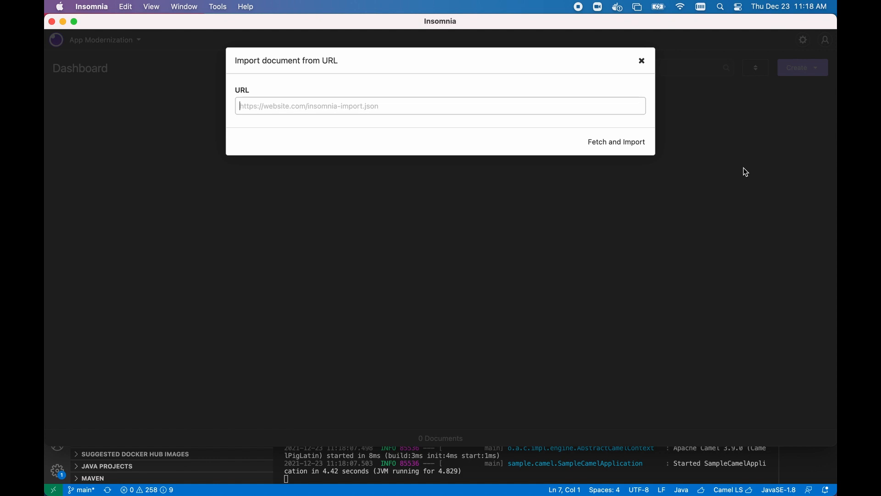
{"action": "type", "text": "http://local"}
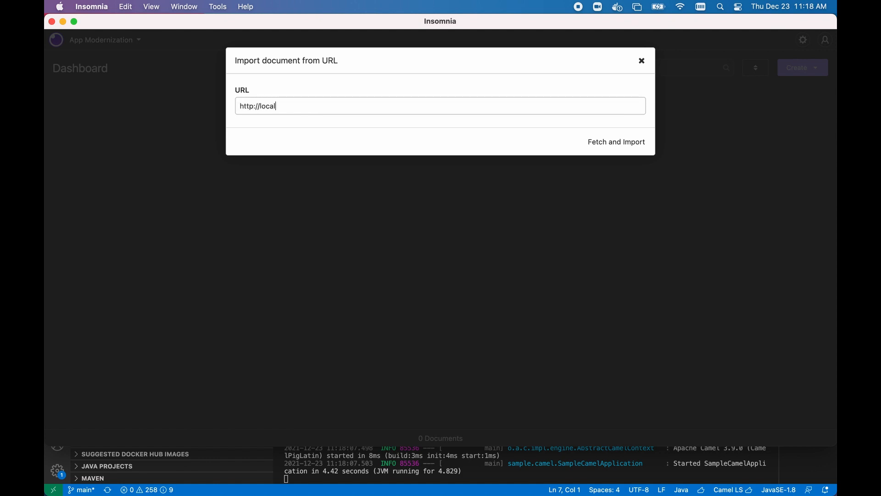
{"action": "type", "text": "host:8080"}
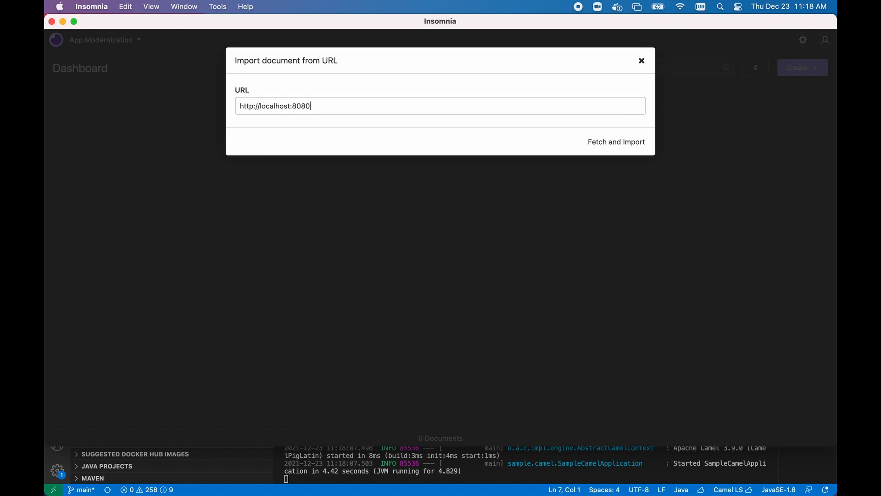
{"action": "type", "text": "/cam"}
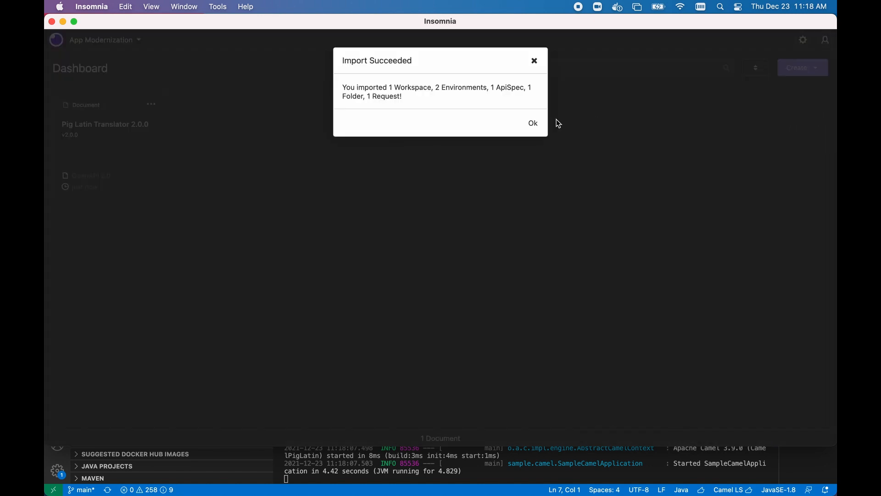
{"action": "left_click", "coordinate": [532, 123]}
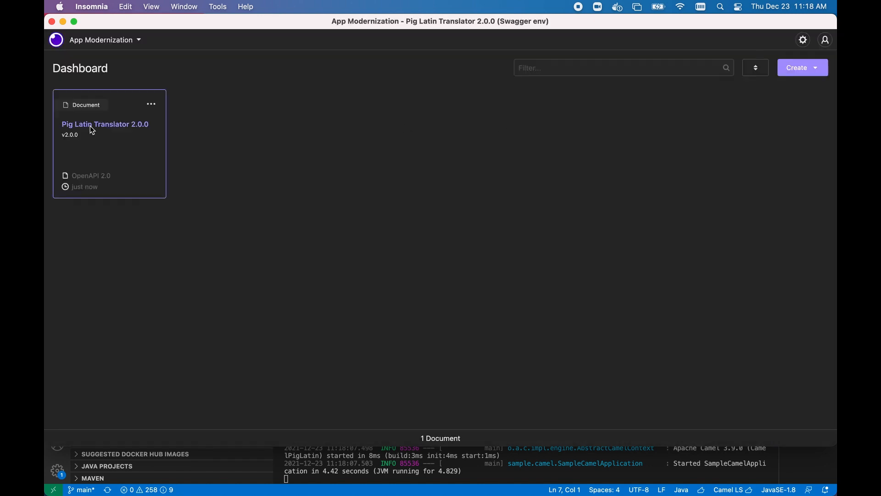
Step: Open the Pig Latin Translator 2.0.0 document and go to its Debug view
{"action": "left_click", "coordinate": [104, 123]}
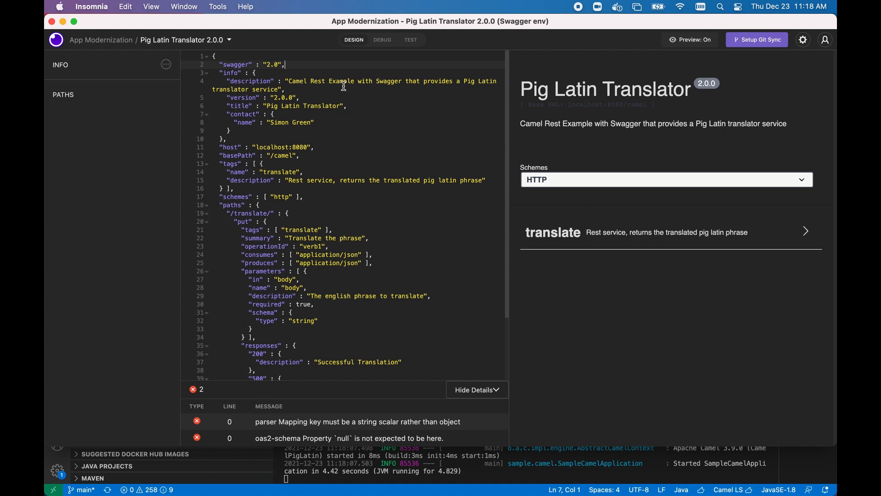
{"action": "left_click", "coordinate": [381, 40]}
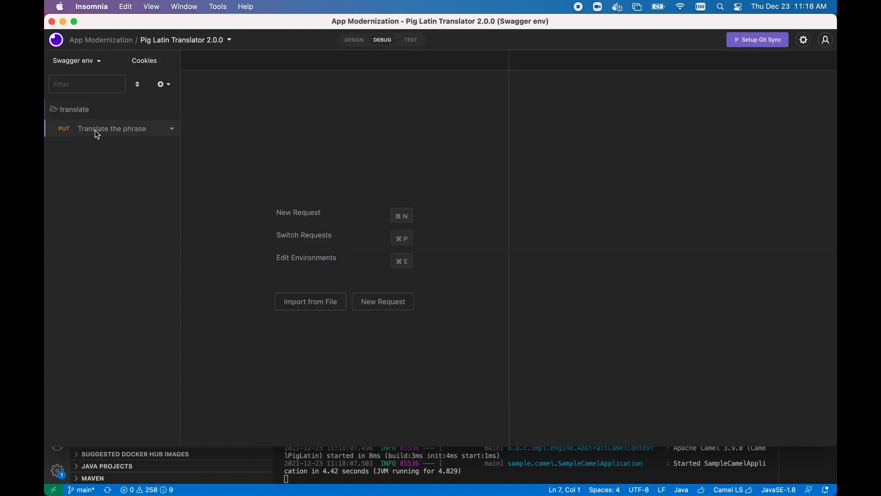
Step: Send the Translate the phrase PUT request with a JSON message body, getting 200 OK
{"action": "left_click", "coordinate": [111, 128]}
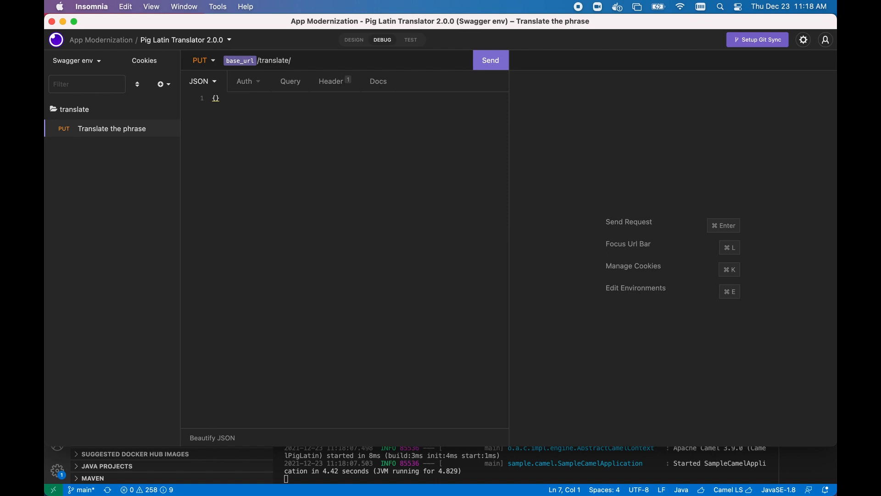
{"action": "left_click", "coordinate": [489, 60]}
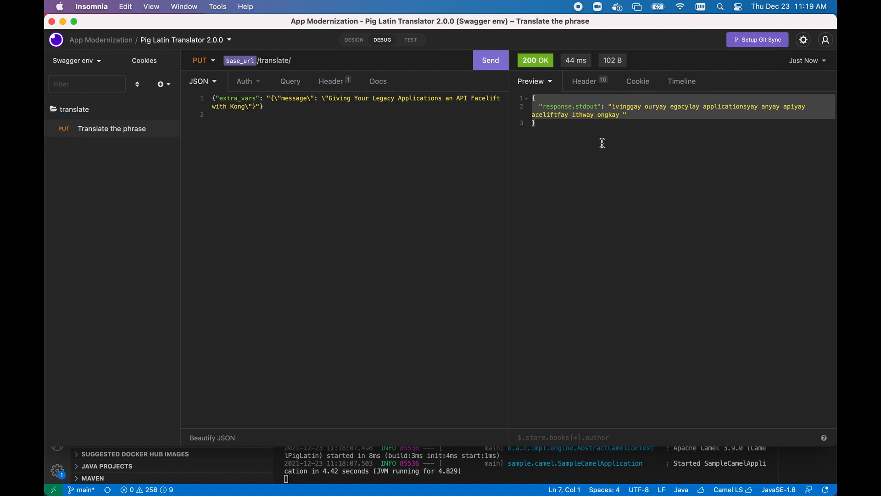
{"action": "mouse_move", "coordinate": [560, 138]}
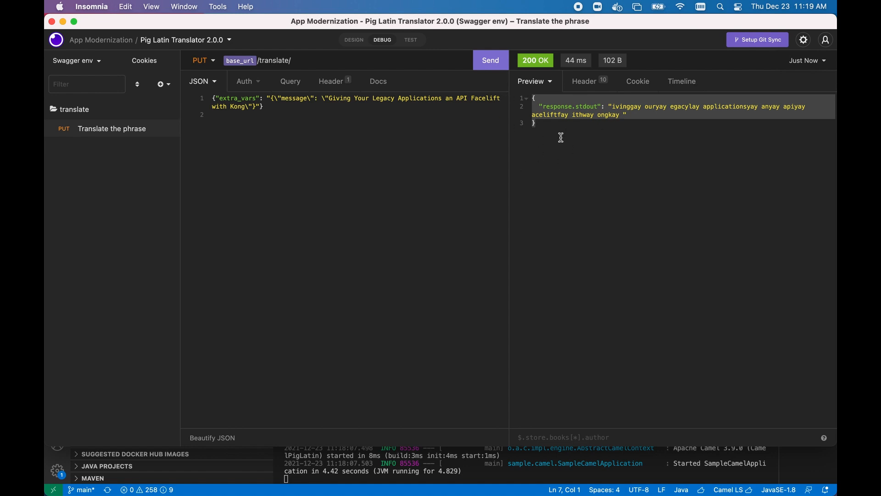
{"action": "mouse_move", "coordinate": [554, 140]}
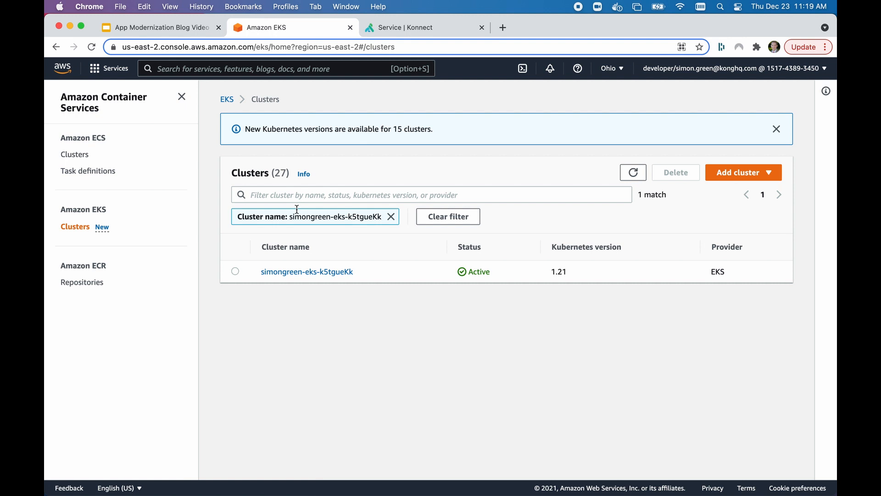
{"action": "mouse_move", "coordinate": [422, 285]}
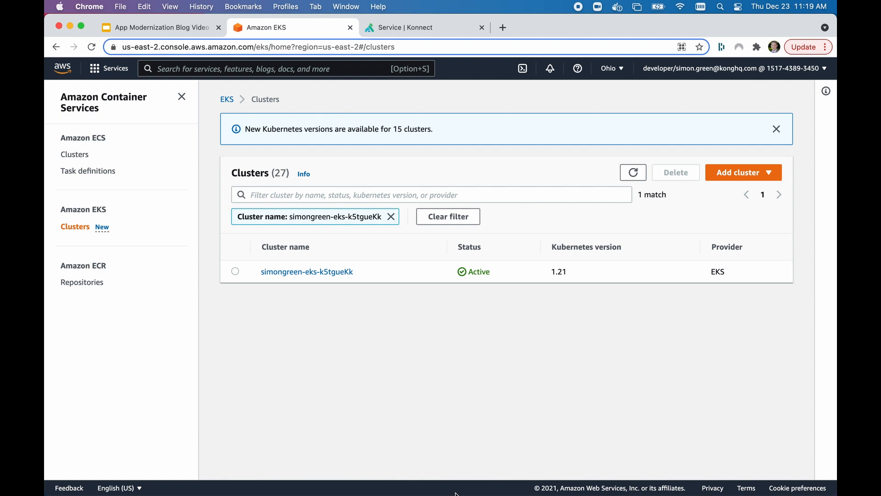
Step: Confirm the EKS cluster is Active on Kubernetes 1.21, then go to Konnect ServiceHub
{"action": "left_click", "coordinate": [418, 27]}
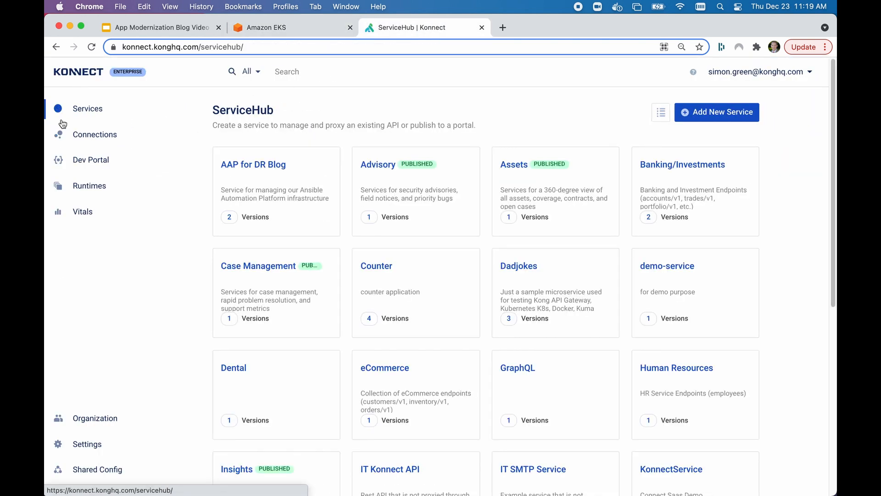
Step: Open the AAP for DR Blog service and review its 13 requests and versions
{"action": "left_click", "coordinate": [253, 165]}
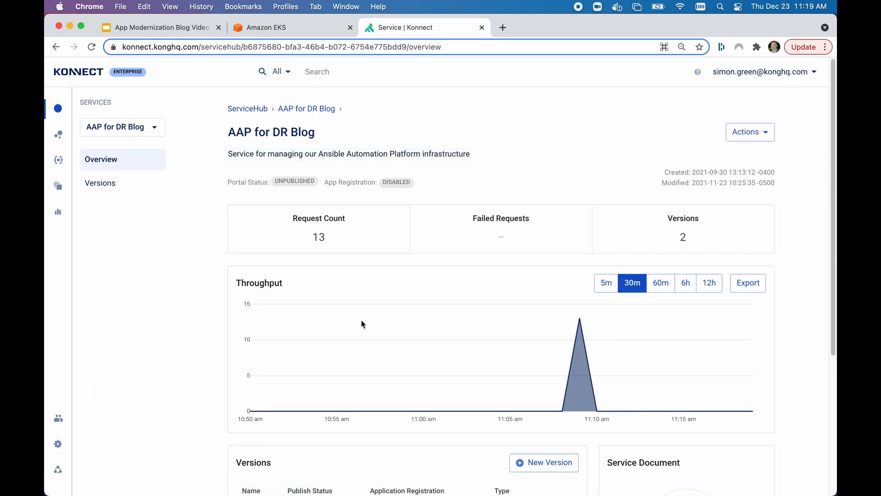
{"action": "scroll", "scroll_direction": "down", "scroll_amount": 3}
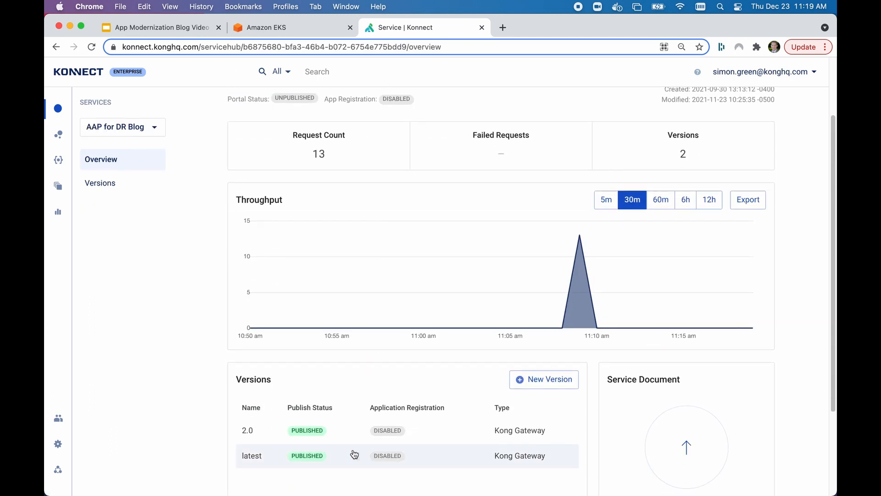
{"action": "mouse_move", "coordinate": [353, 457]}
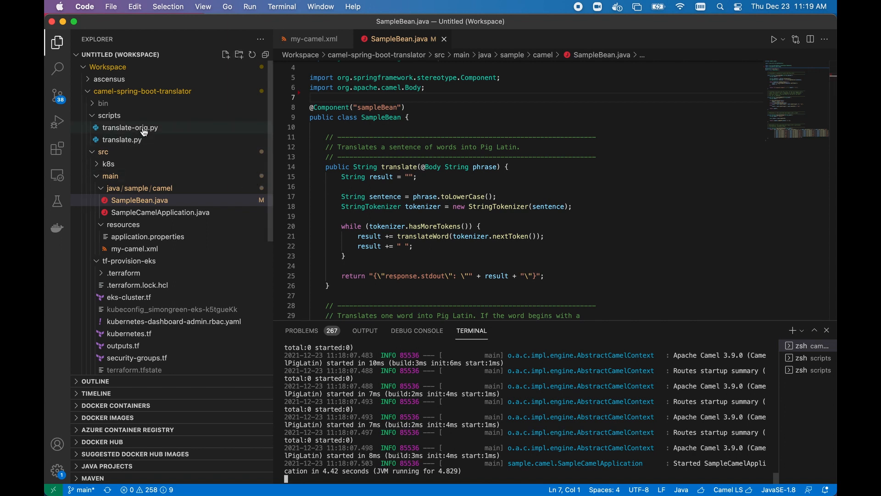
Step: Open translate-orig.py and translate.py, run the original script, and use another terminal
{"action": "double_click", "coordinate": [130, 127]}
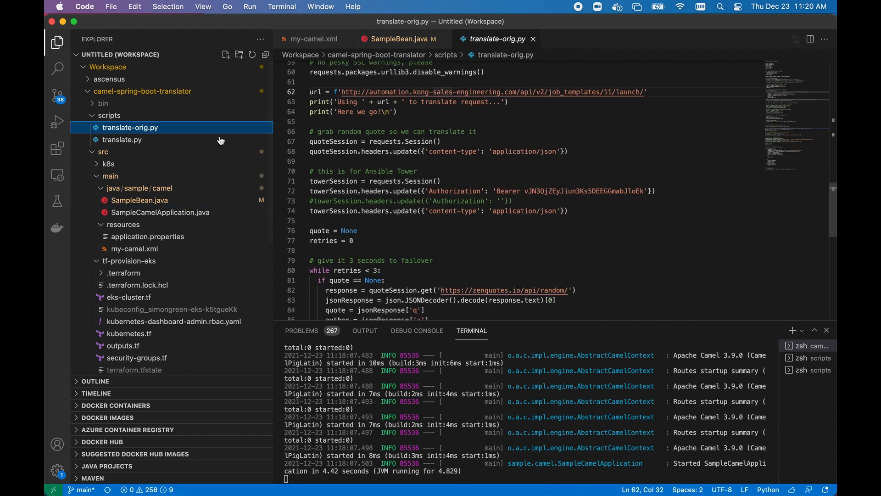
{"action": "left_click", "coordinate": [122, 140]}
{"action": "type", "text": "./translate-orig.py"}
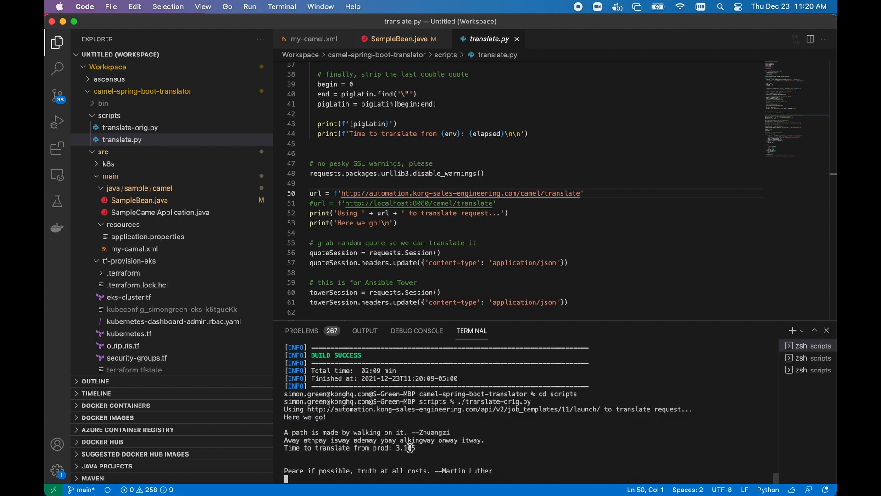
{"action": "mouse_move", "coordinate": [428, 448]}
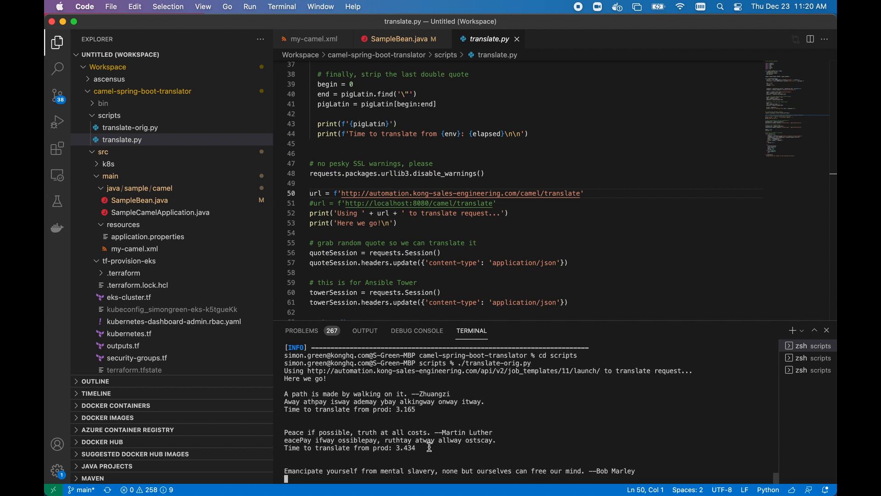
{"action": "left_click", "coordinate": [809, 357]}
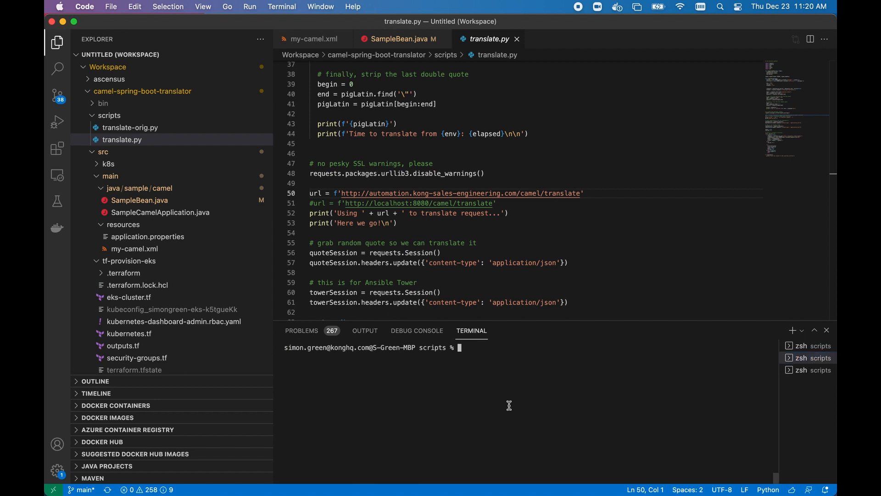
Step: Run ./translate.py in the new terminal to send translation traffic through Kong
{"action": "type", "text": "."}
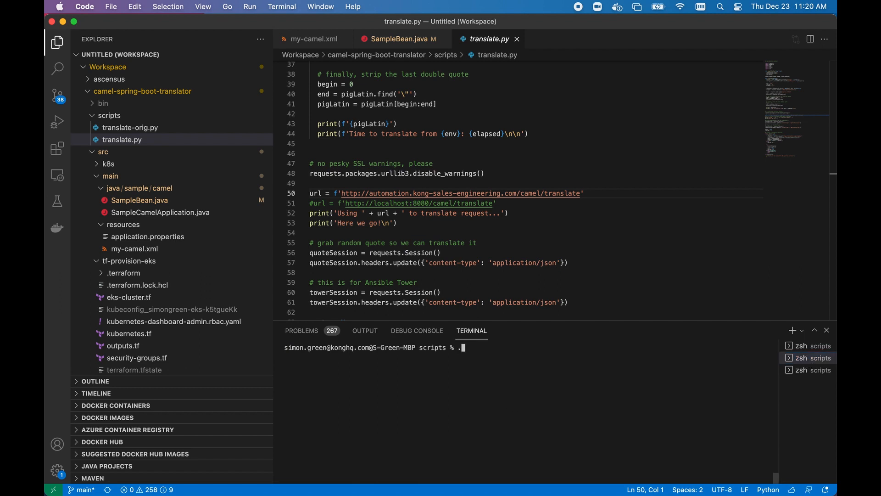
{"action": "type", "text": "./"}
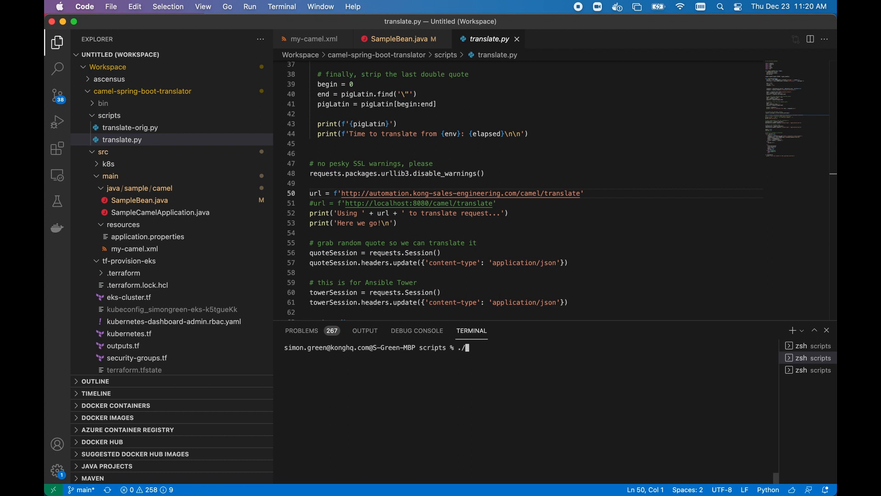
{"action": "type", "text": "translate"}
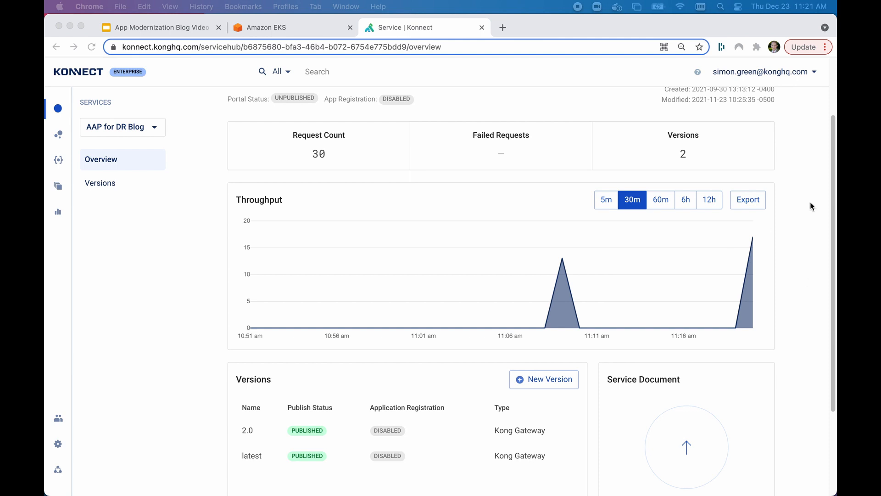
Step: Reopen the AAP for DR Blog service and view throughput over the last 5 minutes
{"action": "left_click", "coordinate": [58, 109]}
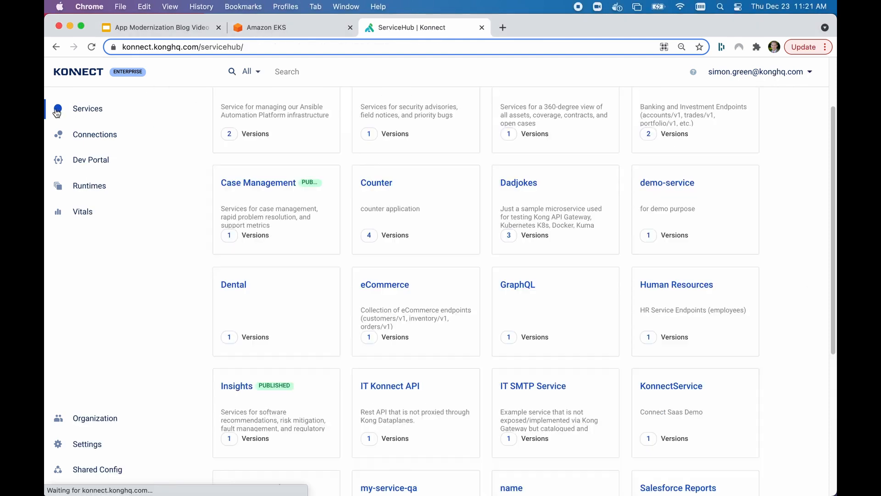
{"action": "scroll", "scroll_direction": "up", "scroll_amount": 3}
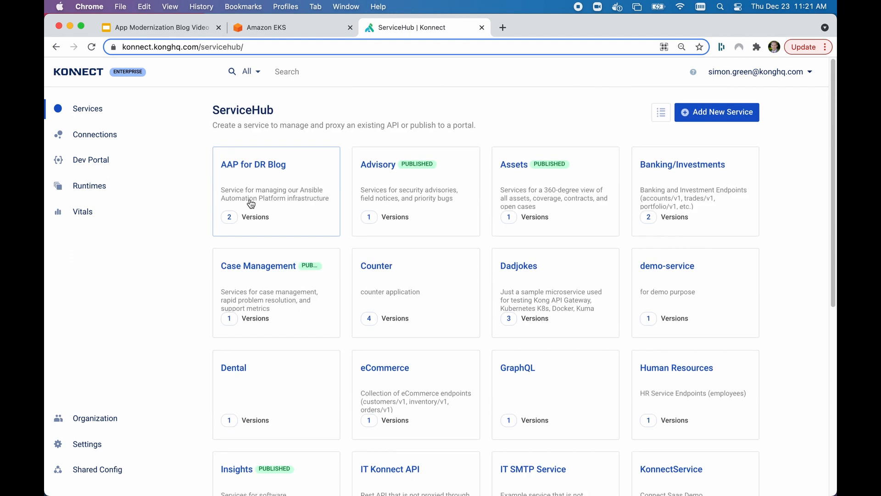
{"action": "left_click", "coordinate": [253, 164]}
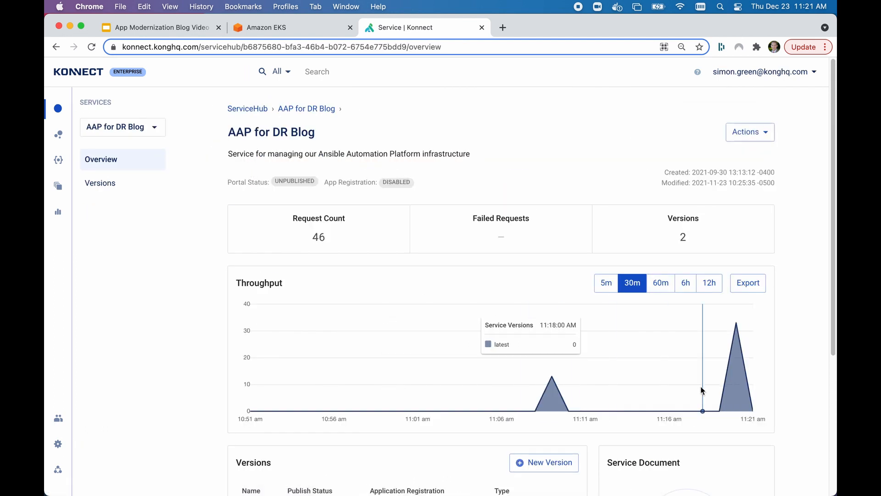
{"action": "left_click", "coordinate": [606, 283]}
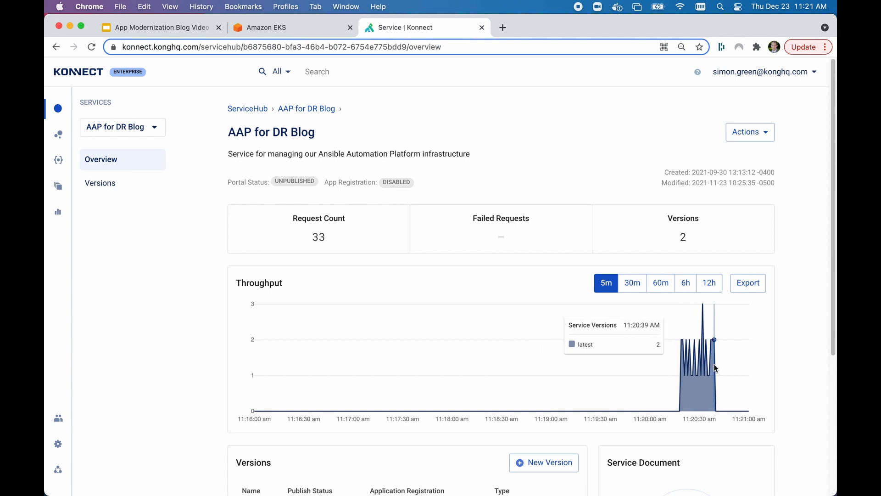
{"action": "scroll", "scroll_direction": "down", "scroll_amount": 3}
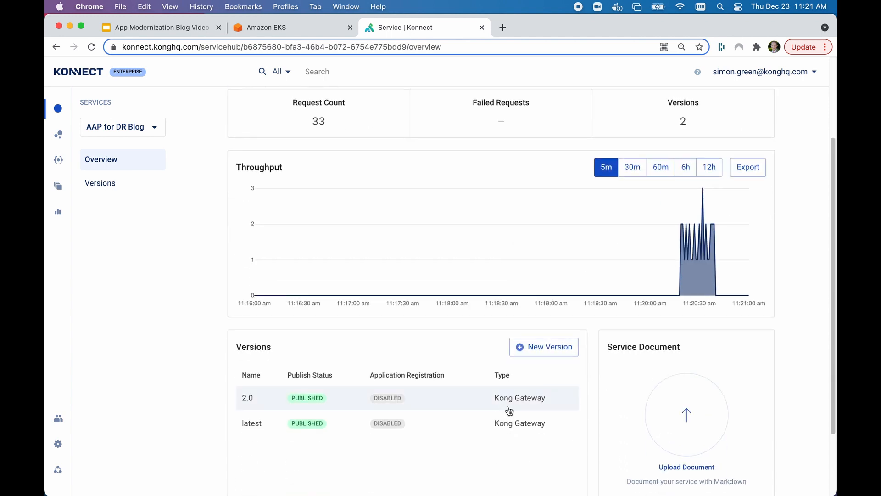
{"action": "left_click", "coordinate": [631, 167]}
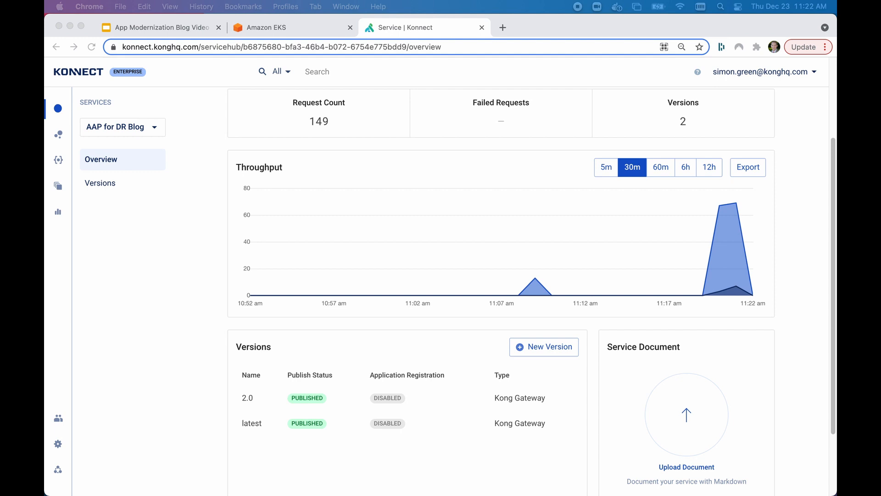
{"action": "mouse_move", "coordinate": [412, 159]}
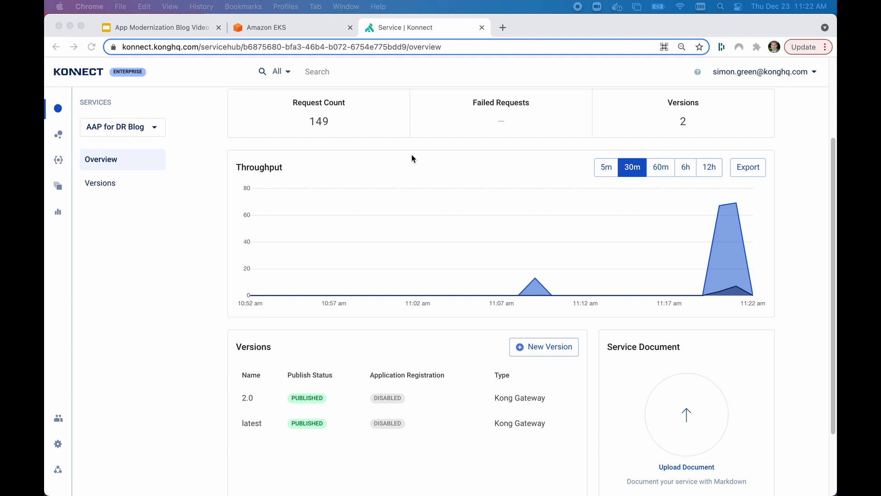